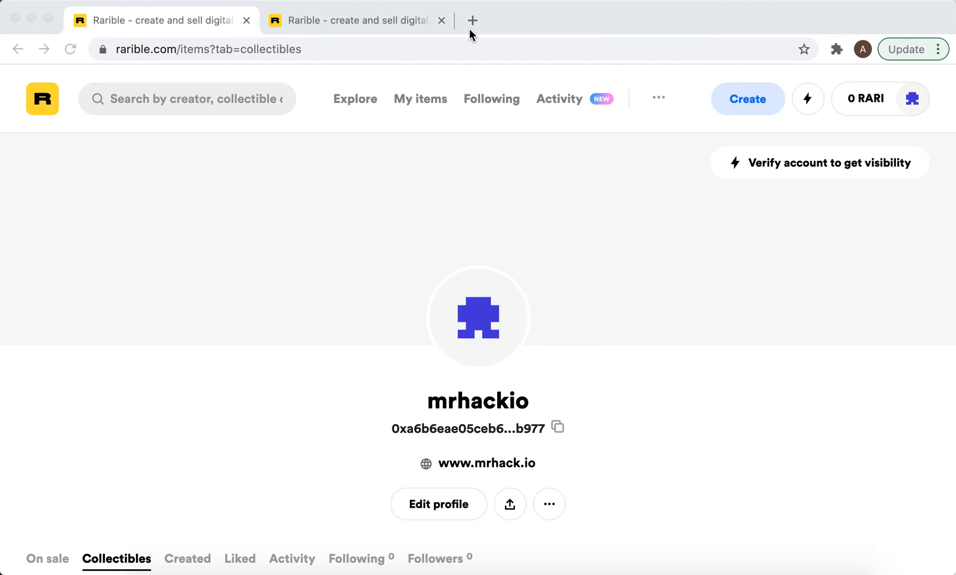
pyautogui.moveTo(799, 177)
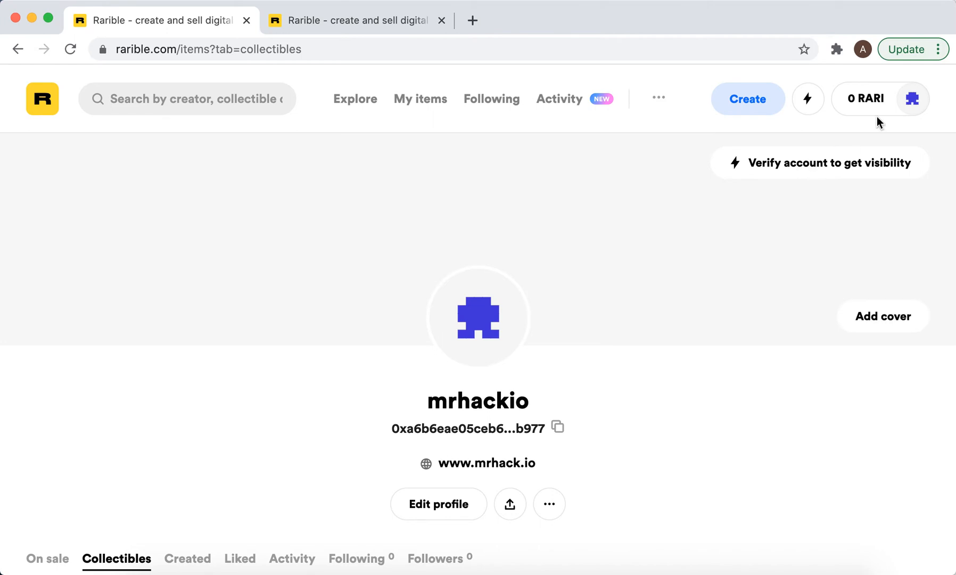
# From the profile page, open the 'Verify account to get visibility' questionnaire
pyautogui.click(913, 99)
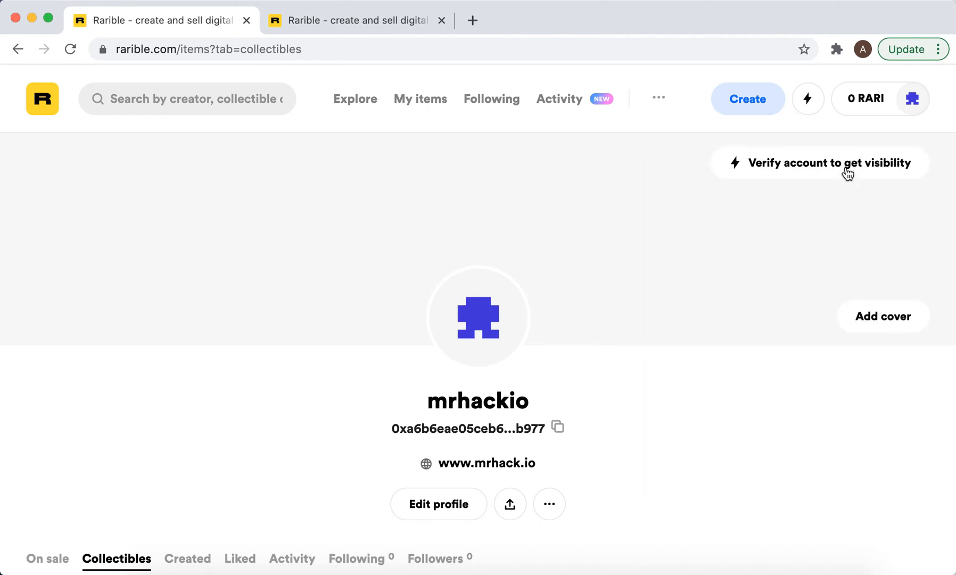
pyautogui.click(829, 163)
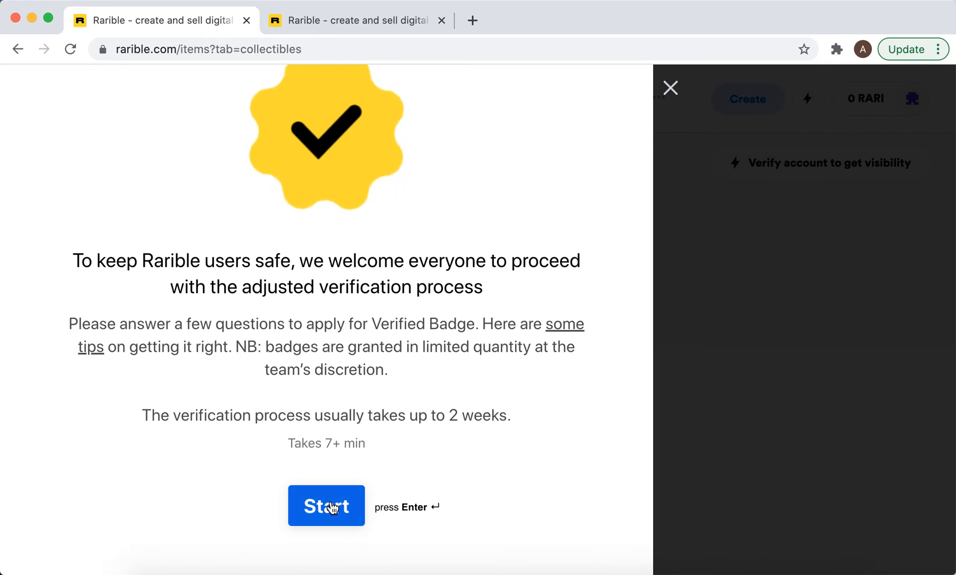
pyautogui.click(326, 506)
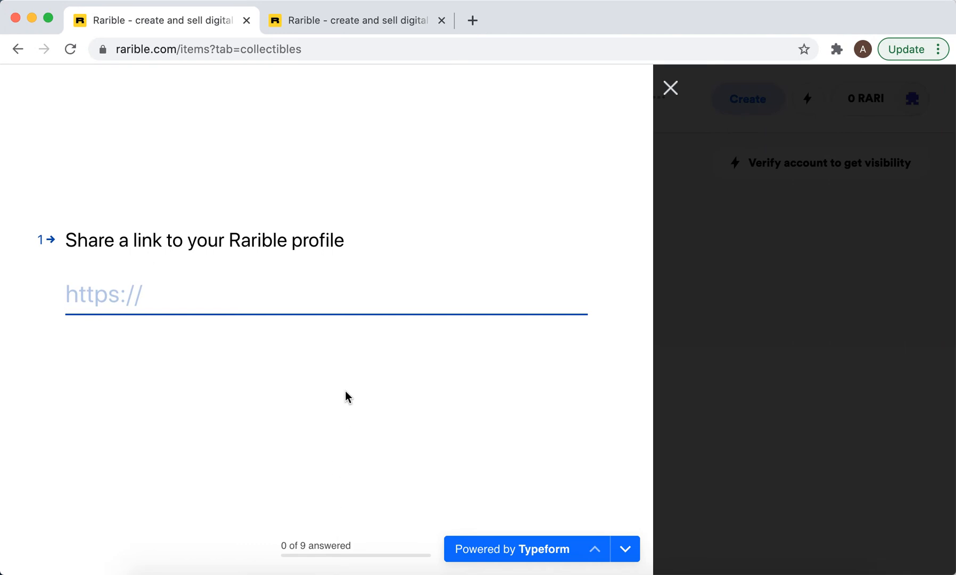
pyautogui.moveTo(452, 184)
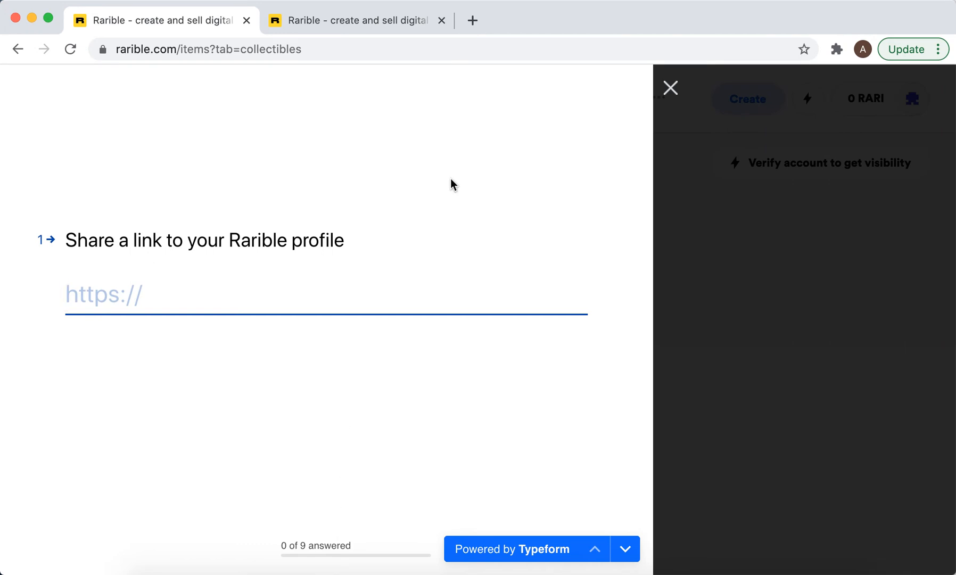
pyautogui.write('https://app.rarible.com/mrhackio')
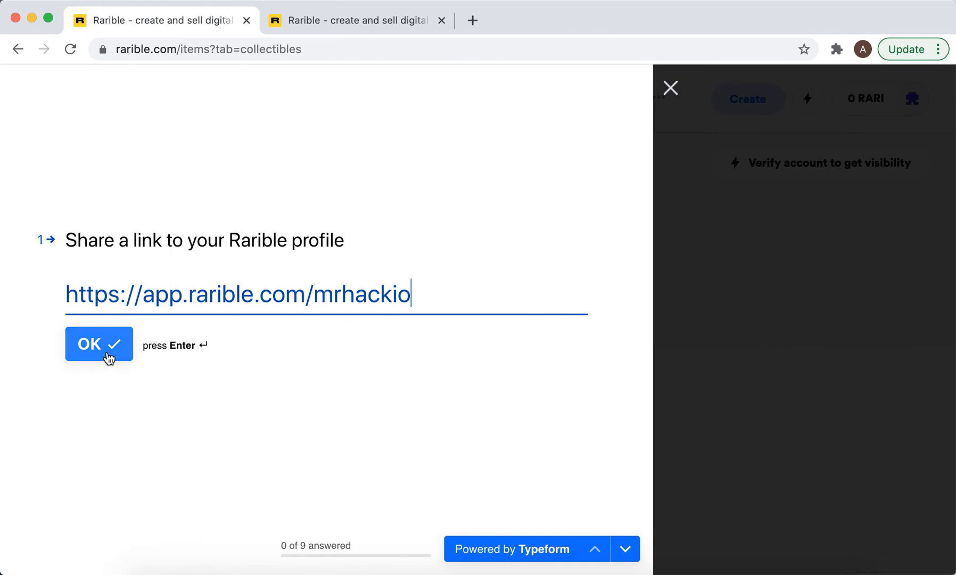
pyautogui.click(98, 344)
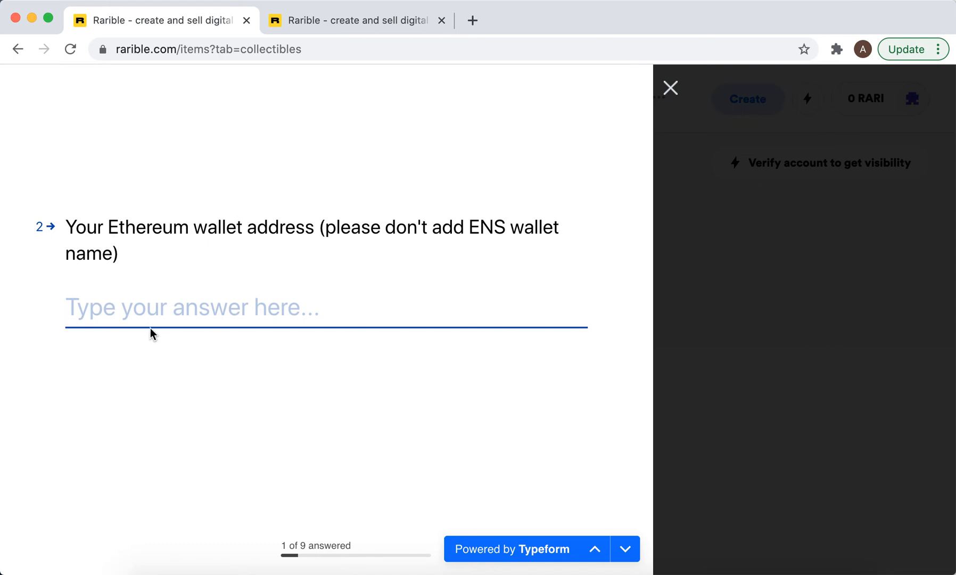
pyautogui.moveTo(261, 310)
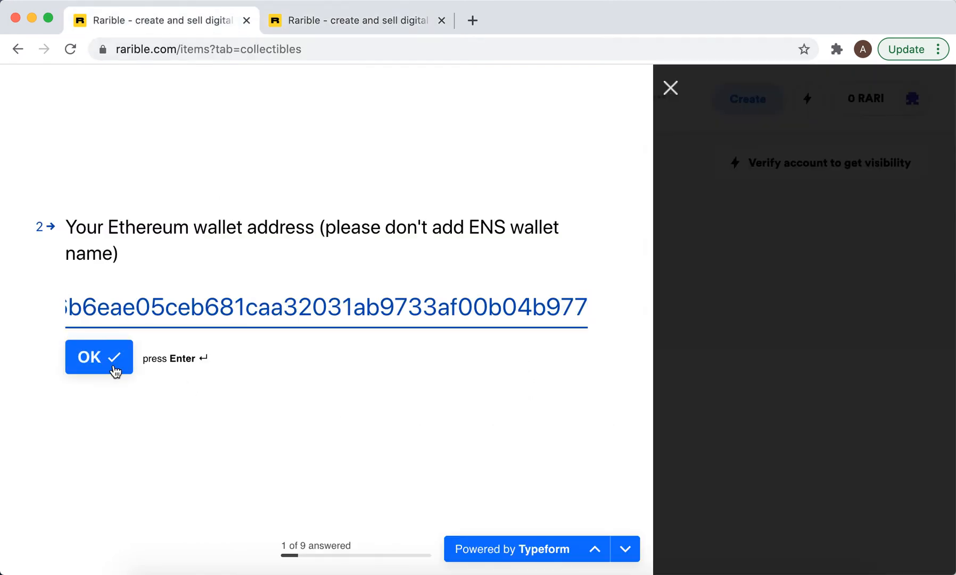
pyautogui.click(98, 357)
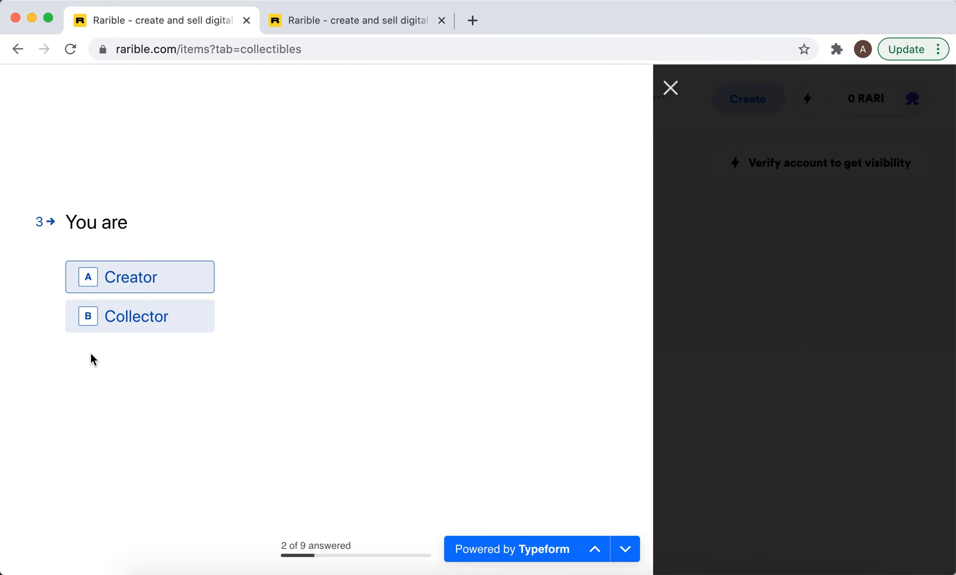
# Choose Creator and describe the concept as YouTube tech video tutorials about popular apps, software and gadgets
pyautogui.click(140, 277)
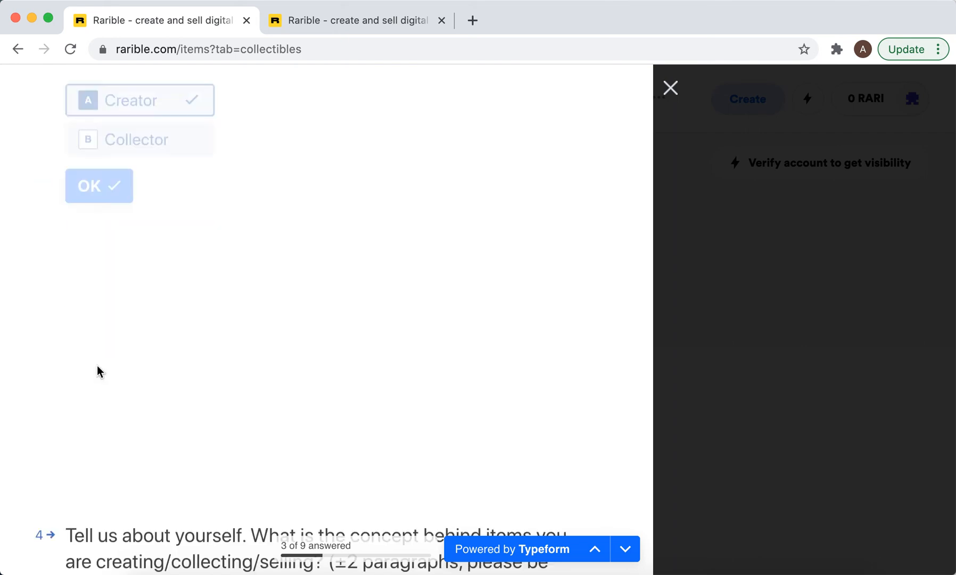
pyautogui.click(99, 186)
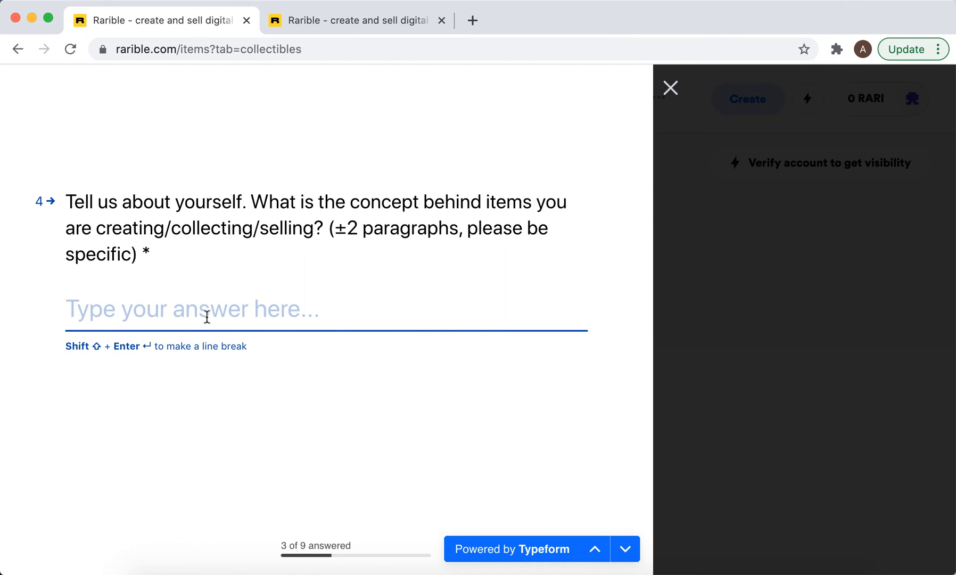
pyautogui.moveTo(221, 308)
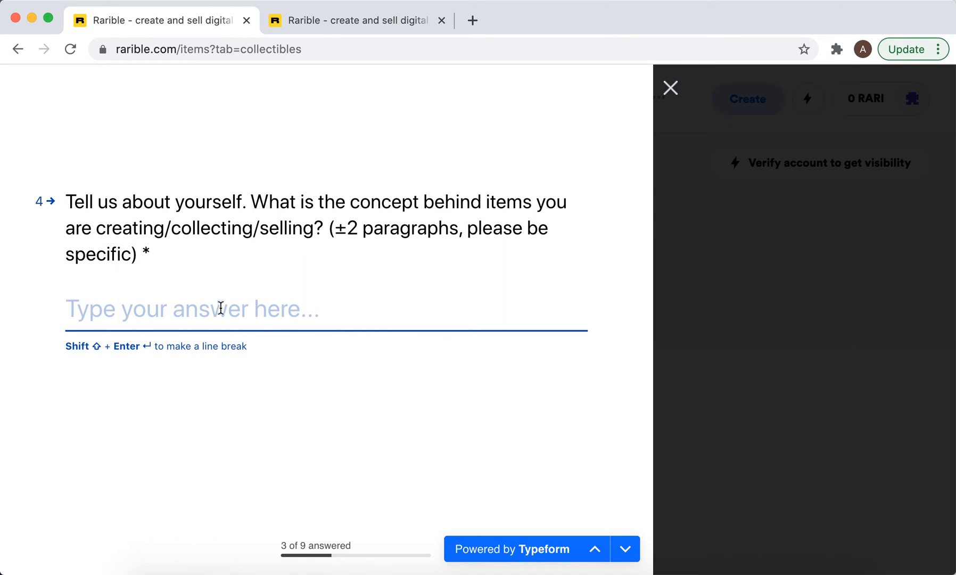
pyautogui.write('YouTuber - creating tech video tutorials about most popular apps, software and gadgets. Visit youtube.com/mrhack or www.mrhack.io')
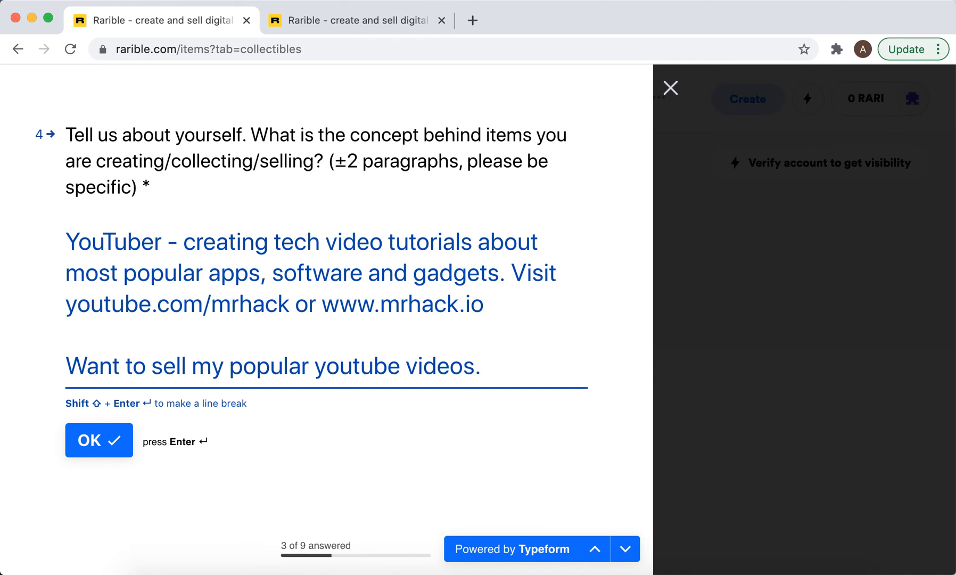
pyautogui.click(99, 440)
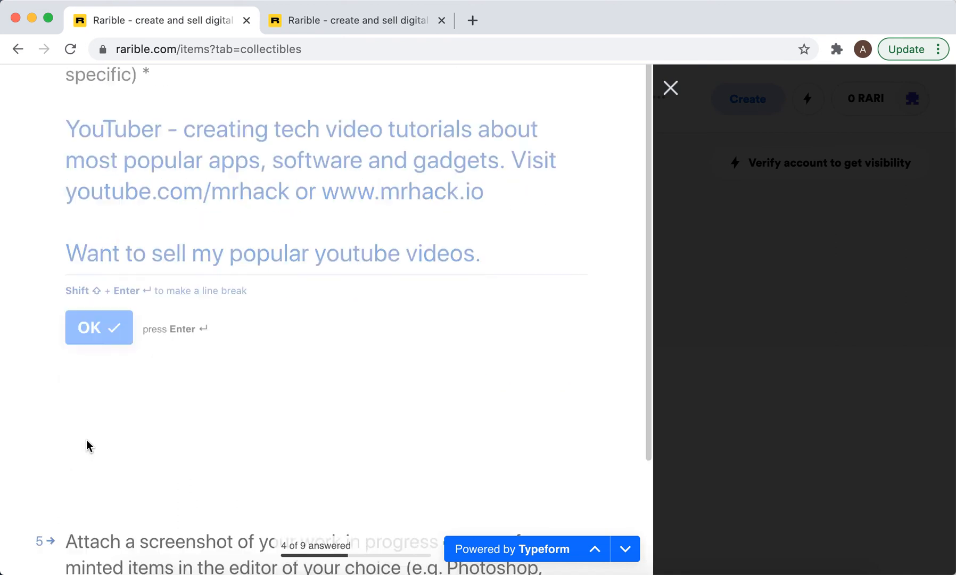
pyautogui.click(99, 327)
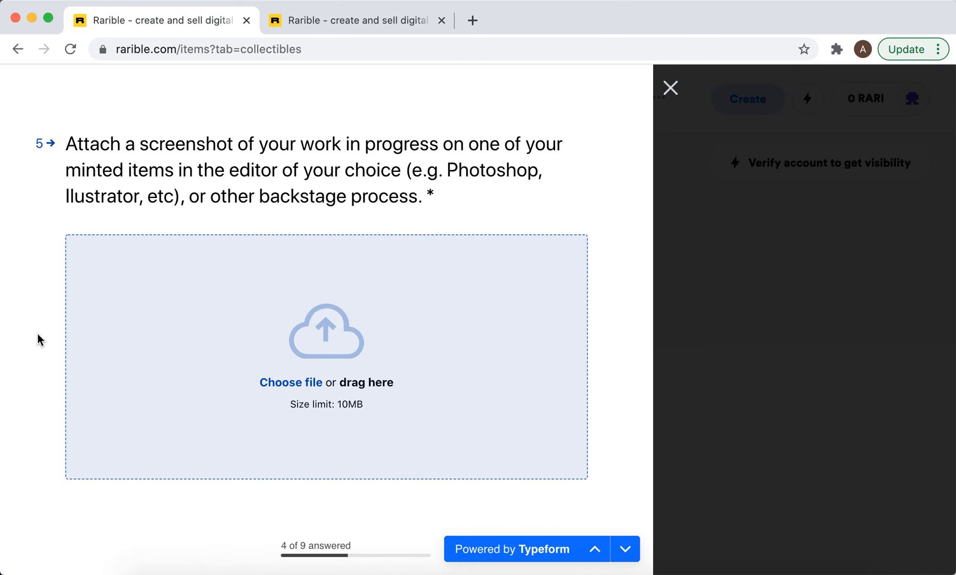
# Attach the YouTube channel screenshot PNG as the work-in-progress answer and confirm it
pyautogui.click(291, 382)
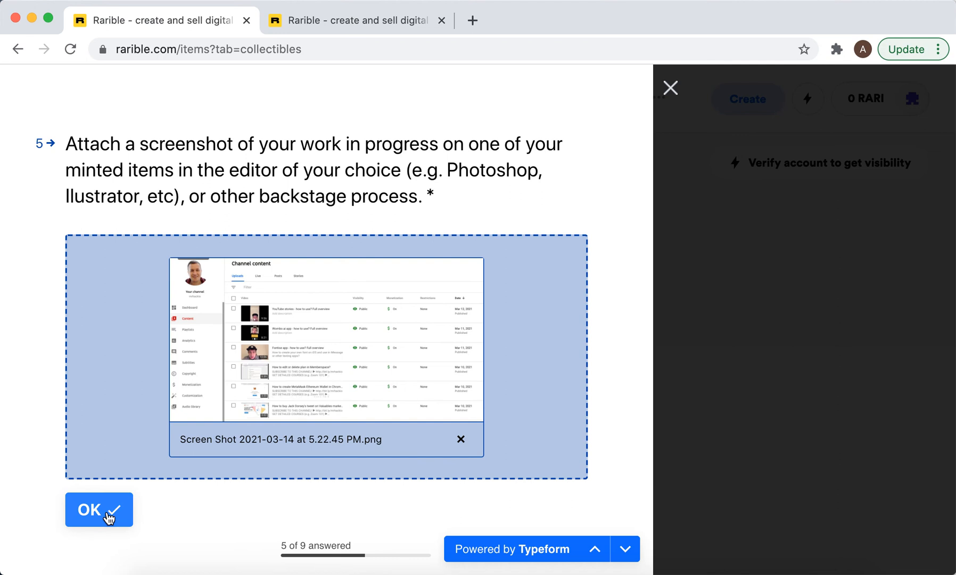
pyautogui.click(99, 510)
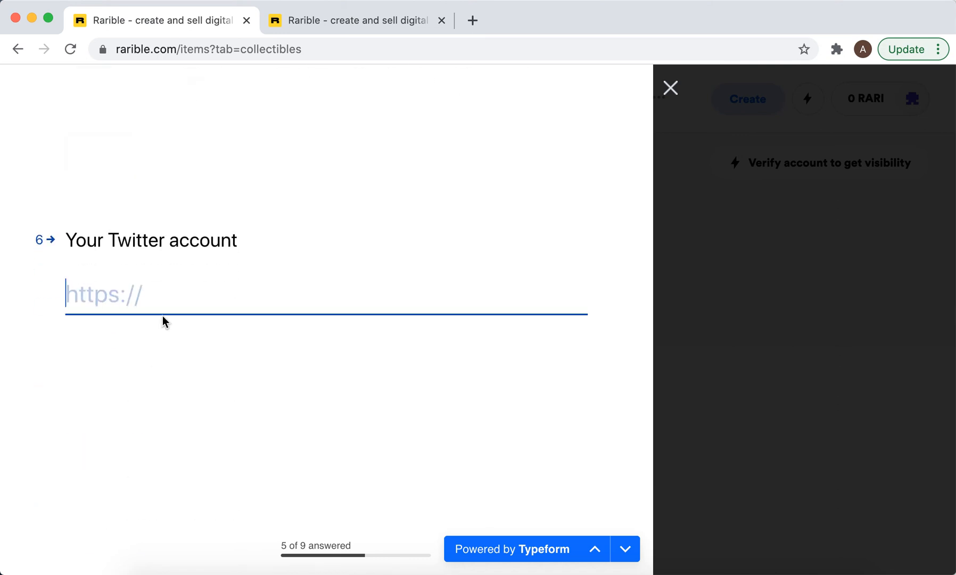
pyautogui.write('https://twitter.com/andriigrh')
pyautogui.write('https://www.mrhack.io')
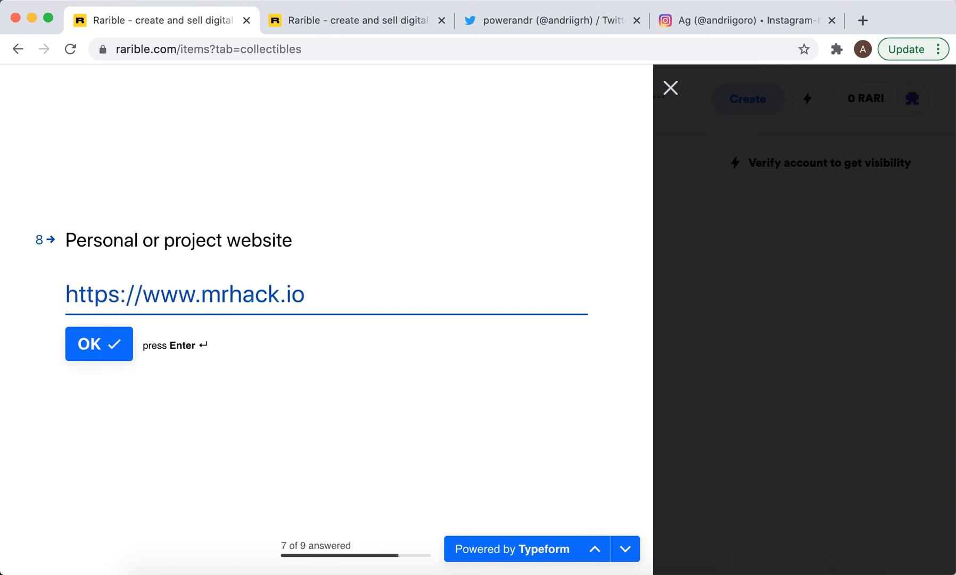
pyautogui.click(99, 344)
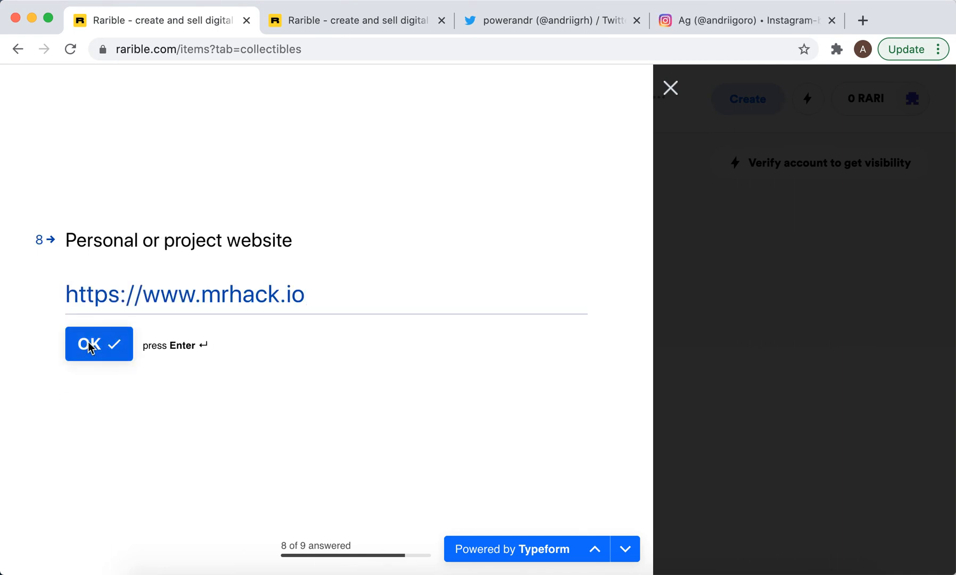
pyautogui.click(98, 344)
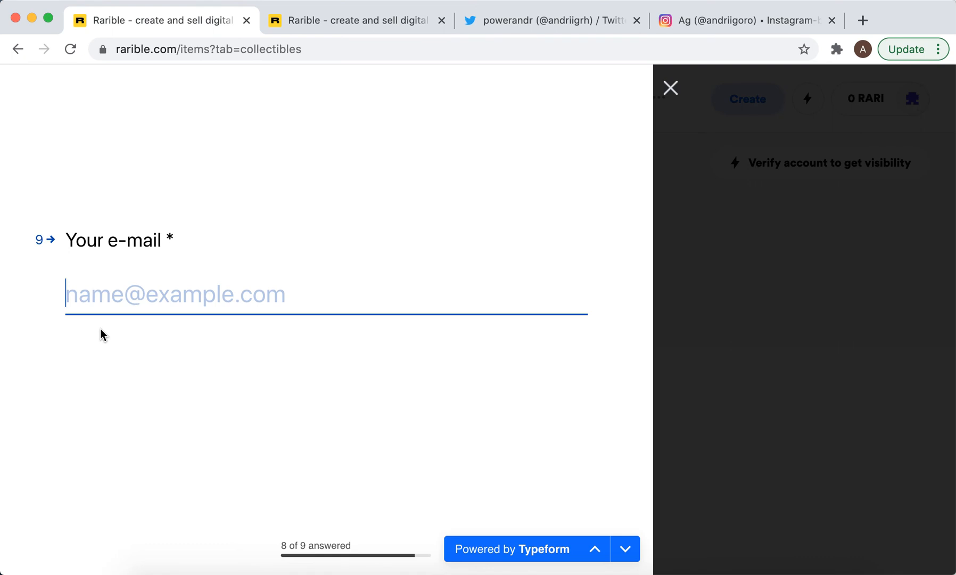
pyautogui.write('hell')
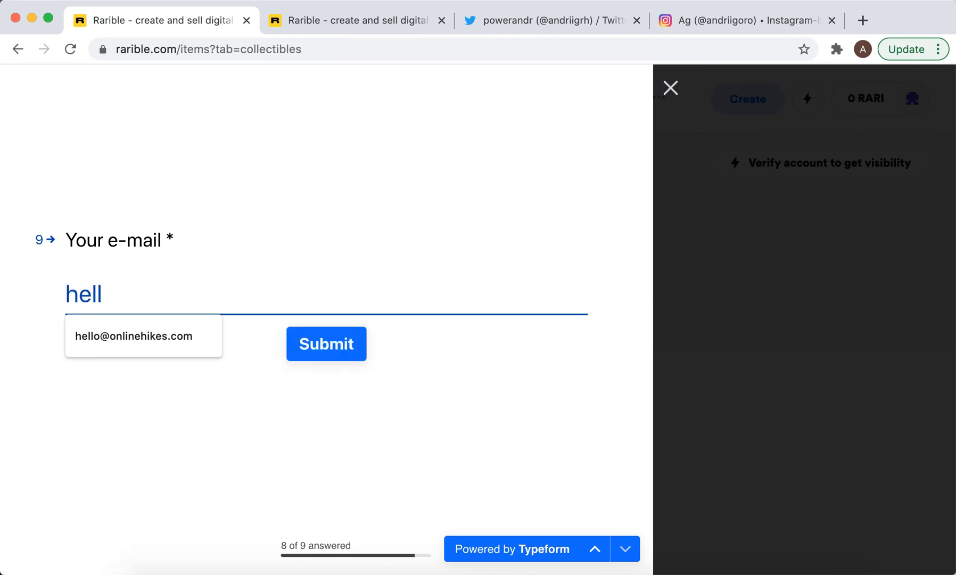
pyautogui.click(134, 335)
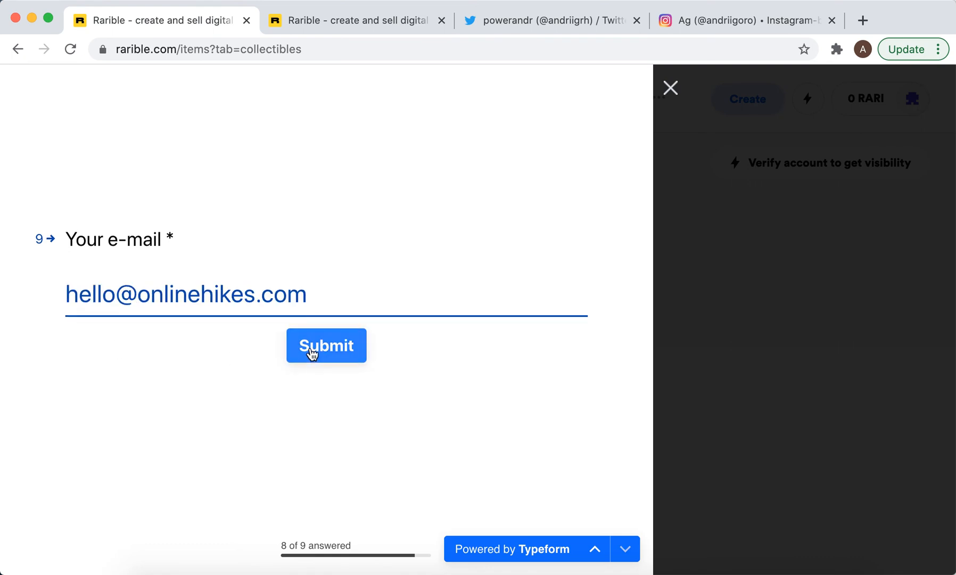
pyautogui.click(325, 345)
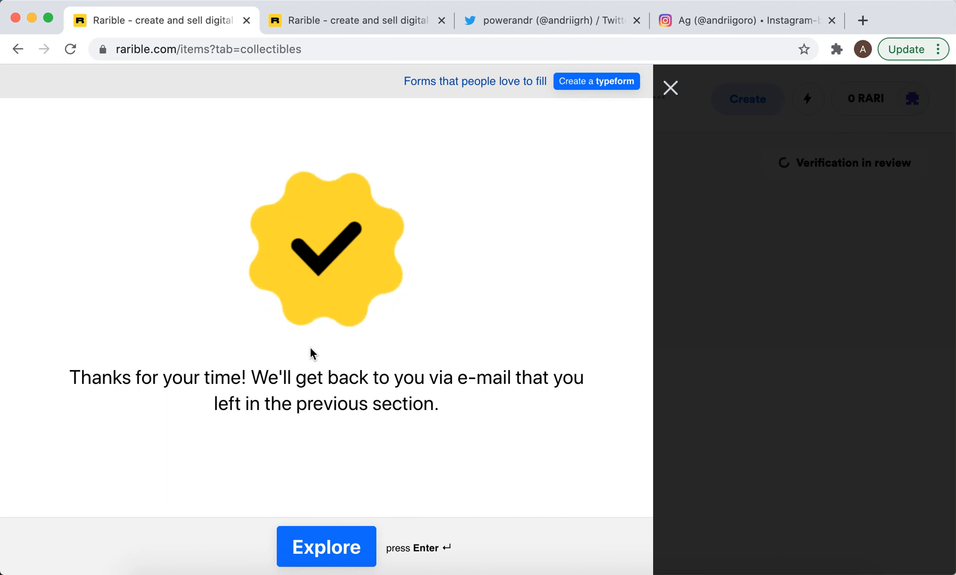
pyautogui.moveTo(670, 88)
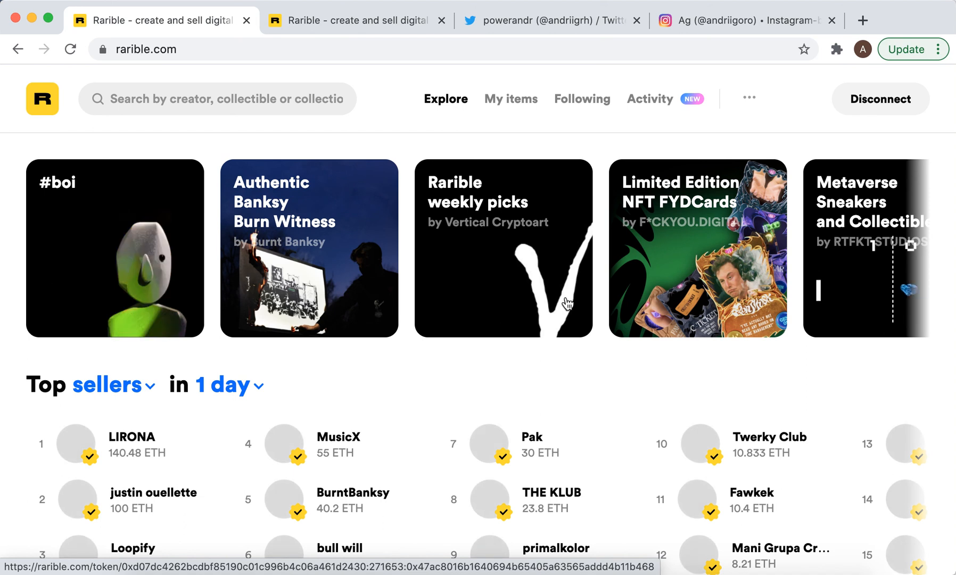
pyautogui.scroll(-3)
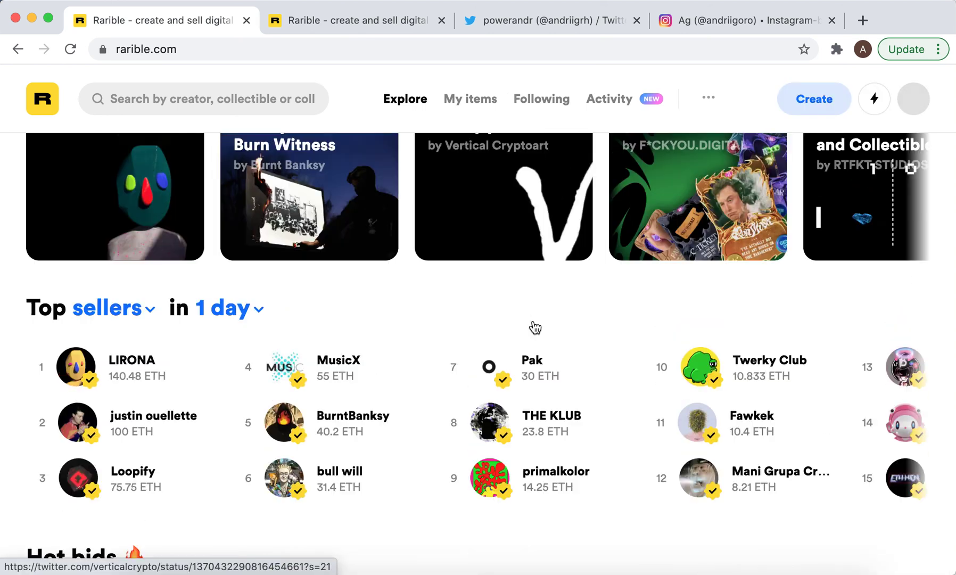
pyautogui.scroll(-3)
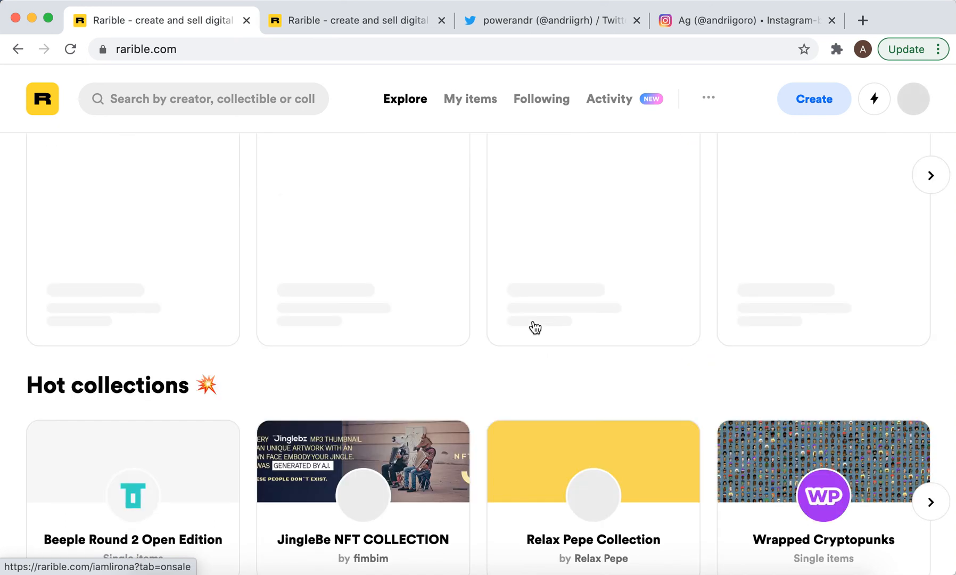